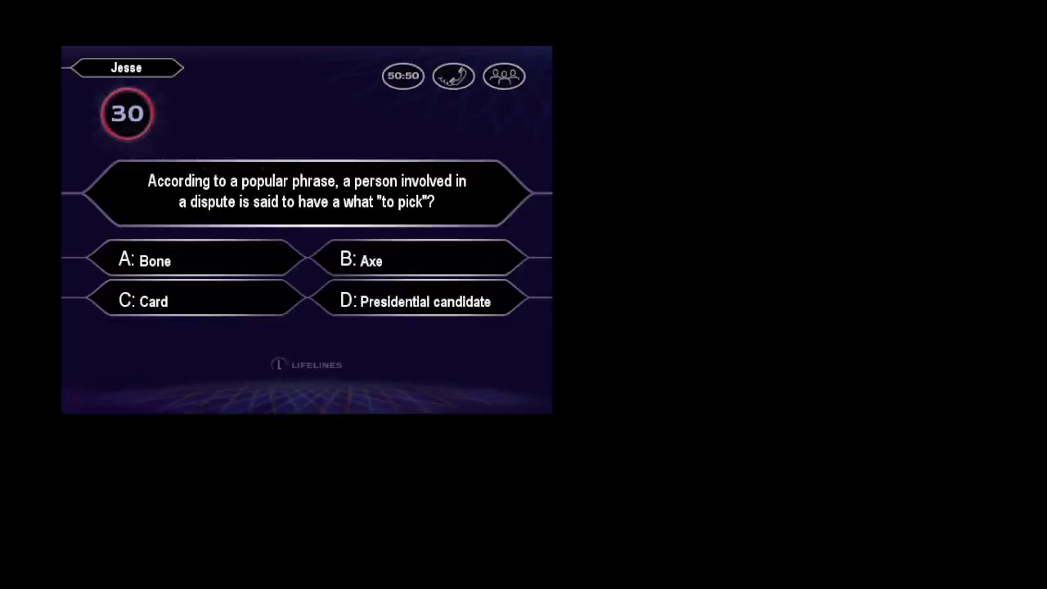
# Lock in A: Bone for the 'bone to pick' question, then answer A: Bud for 'nipped in the'
pyautogui.click(196, 261)
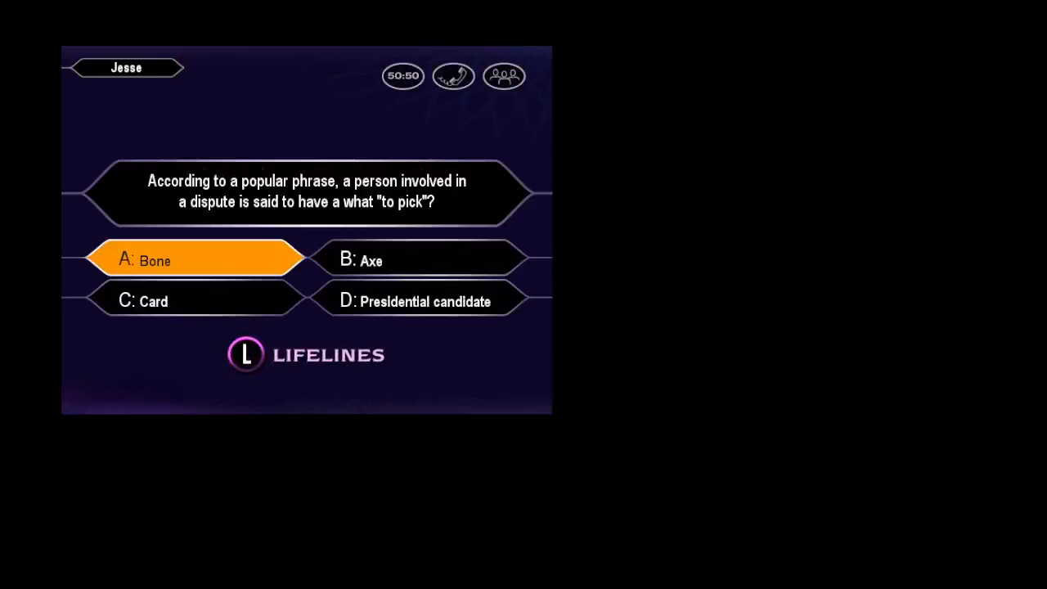
pyautogui.click(196, 259)
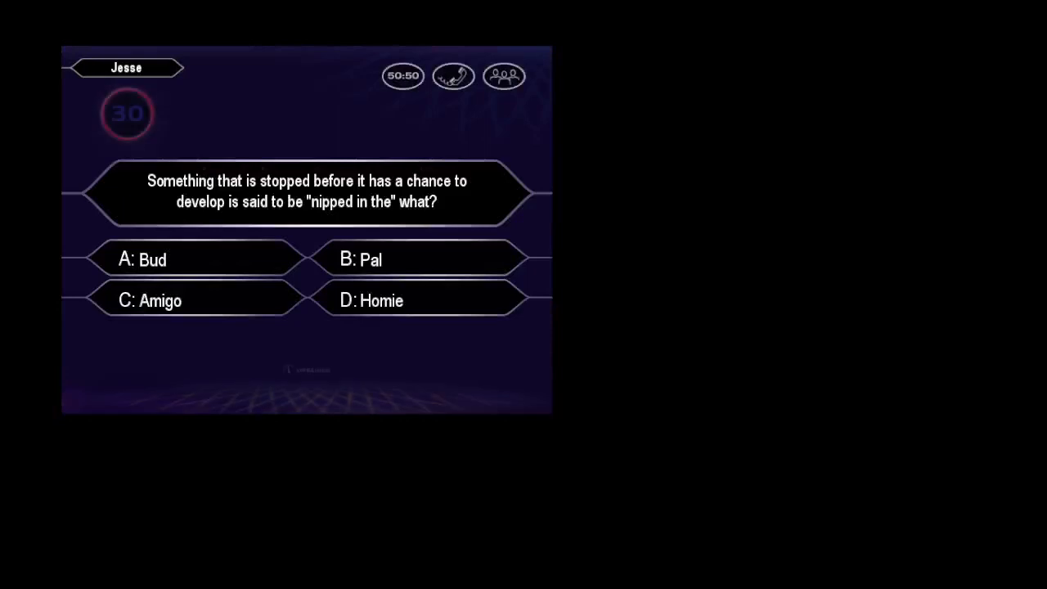
pyautogui.click(196, 259)
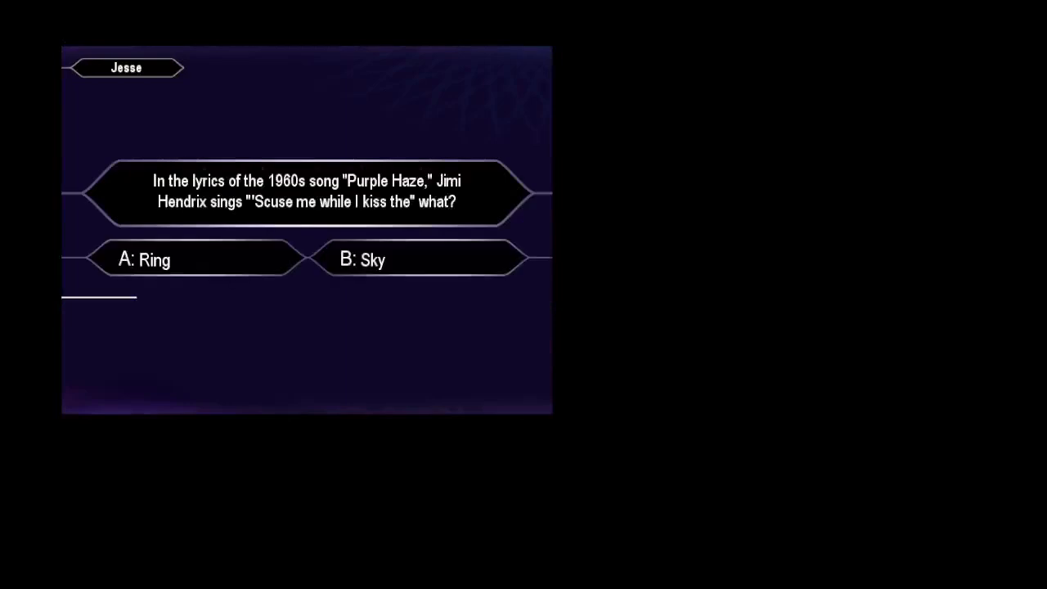
# Answer B: Sky for the Jimi Hendrix 'Purple Haze' lyric question
pyautogui.click(418, 258)
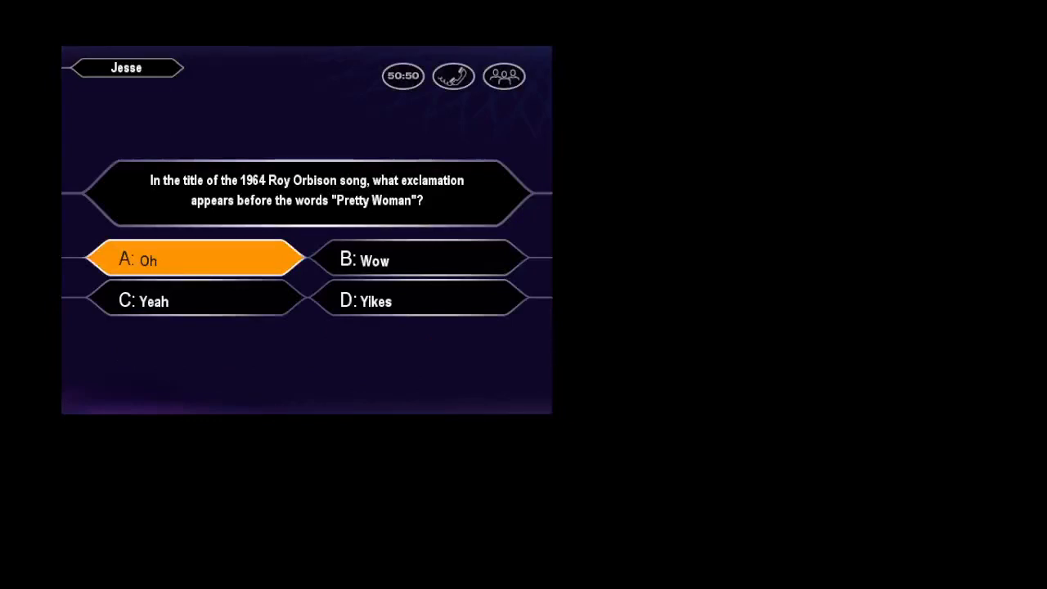
# Lock in A: Oh for 'Pretty Woman', then answer A: My Country 'Tis of Thee
pyautogui.click(196, 259)
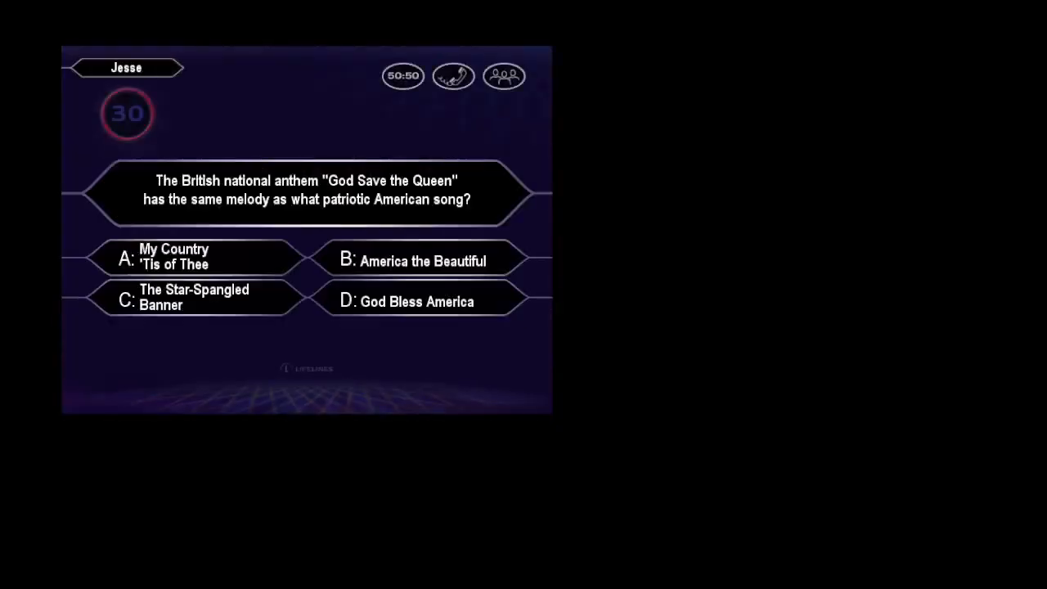
pyautogui.click(200, 259)
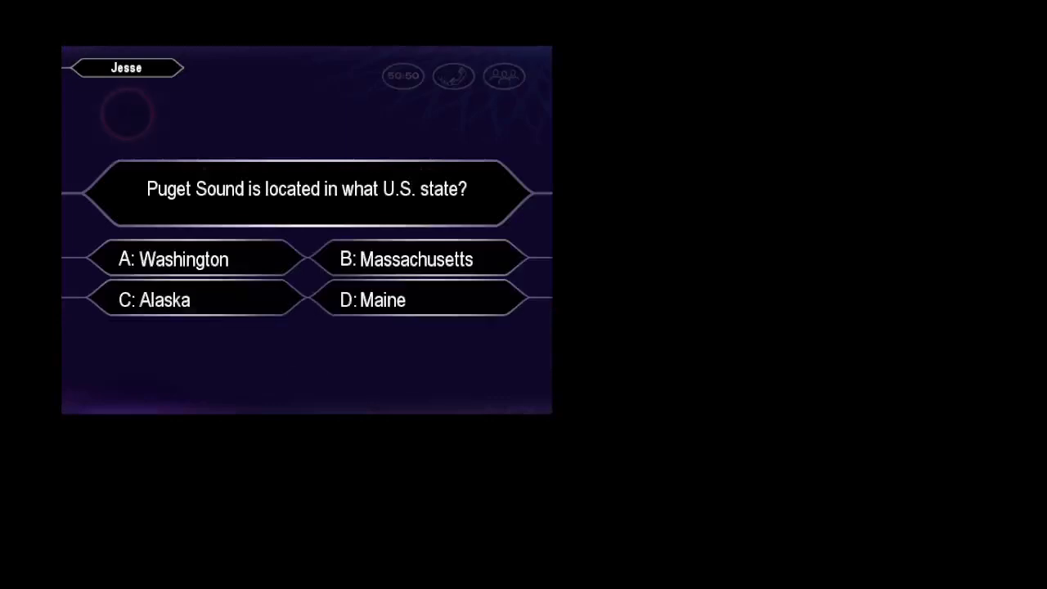
# Lock in A: Washington as the state where Puget Sound is located
pyautogui.click(195, 259)
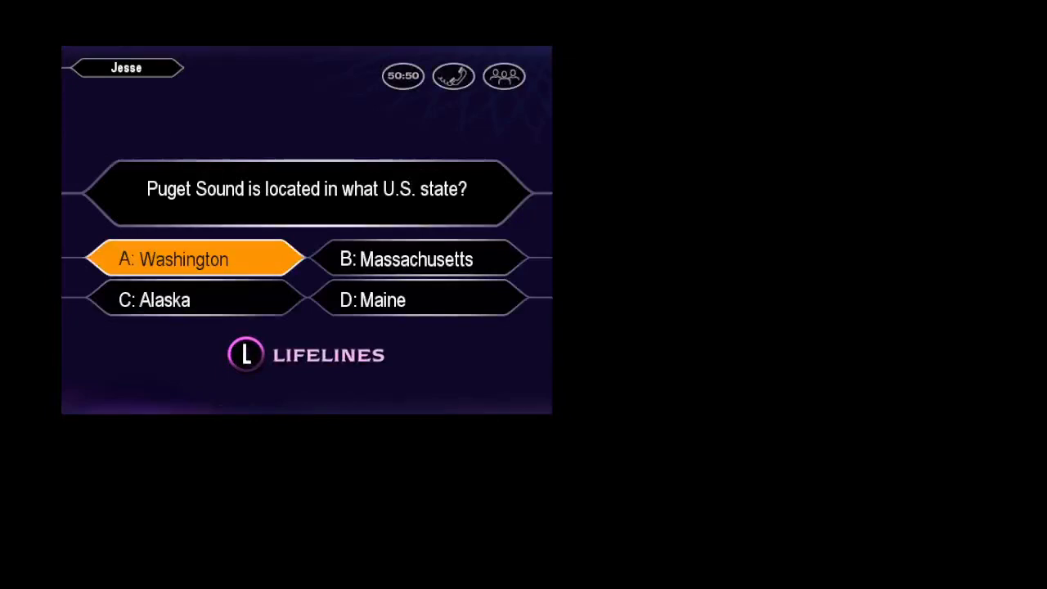
pyautogui.click(193, 259)
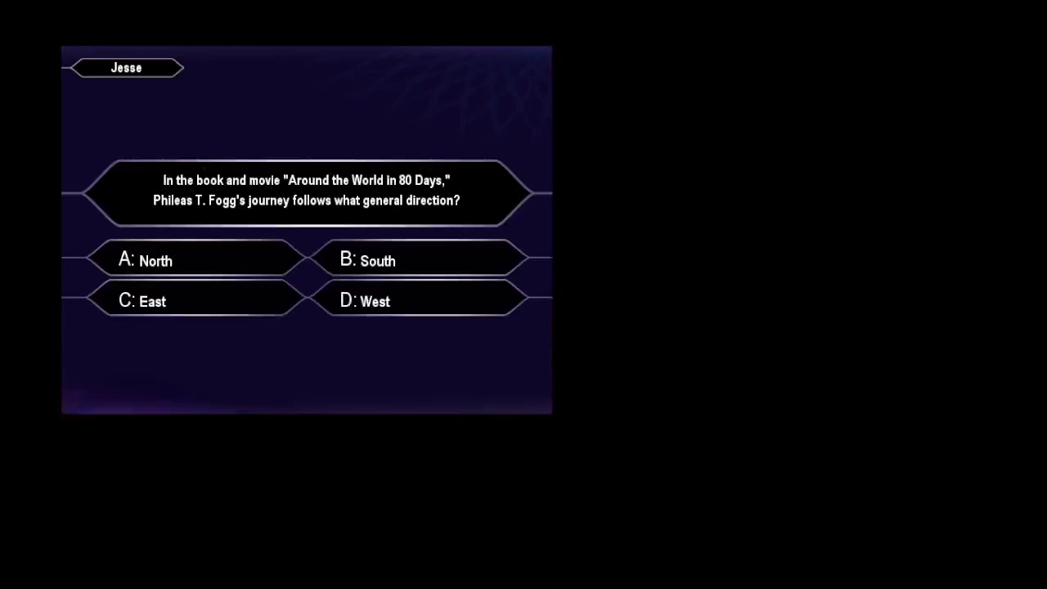
# Lock in C: East as the direction of Phileas Fogg's 80 Days journey
pyautogui.click(197, 301)
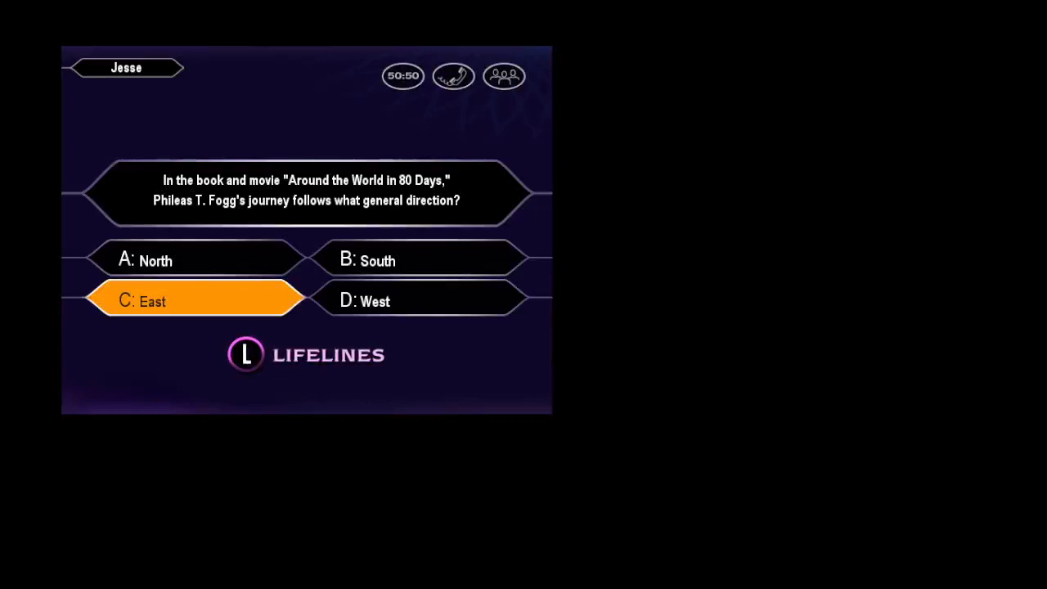
pyautogui.click(197, 301)
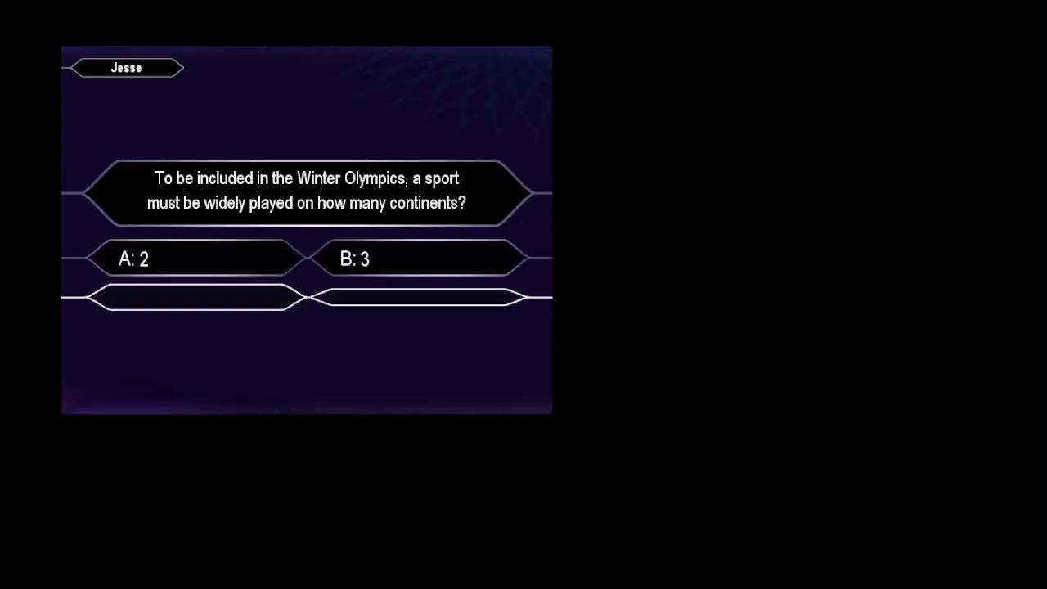
# Lock in B: 3 continents for the Winter Olympics question, confirming with Yes
pyautogui.click(417, 259)
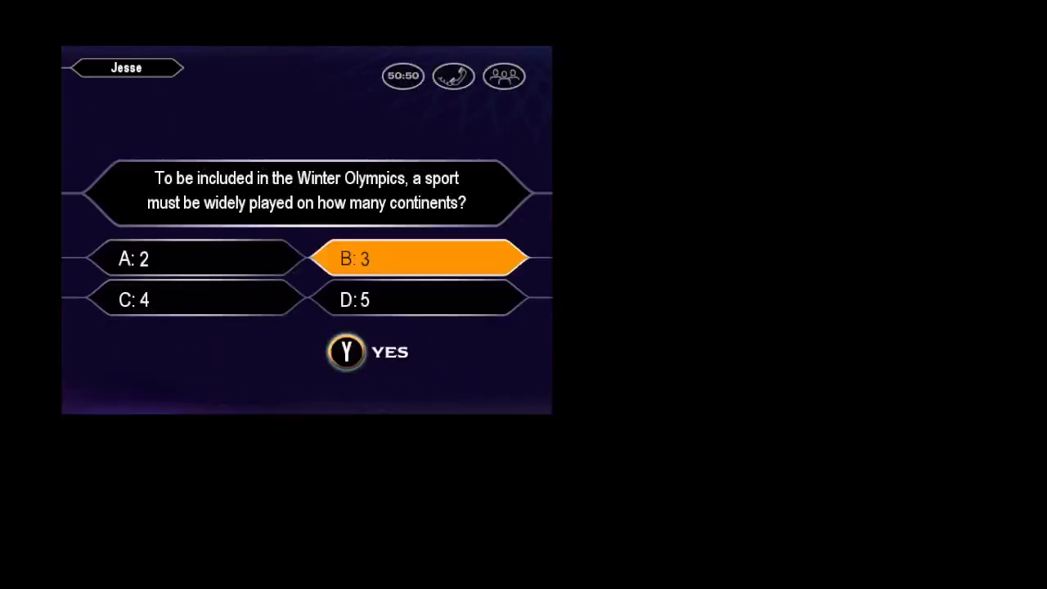
pyautogui.click(346, 351)
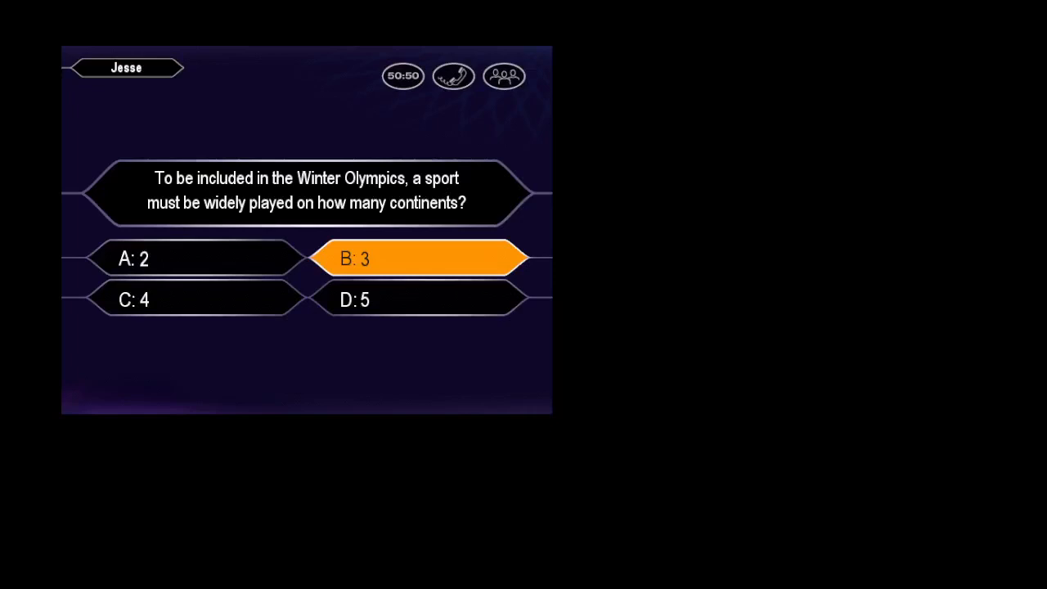
pyautogui.click(418, 259)
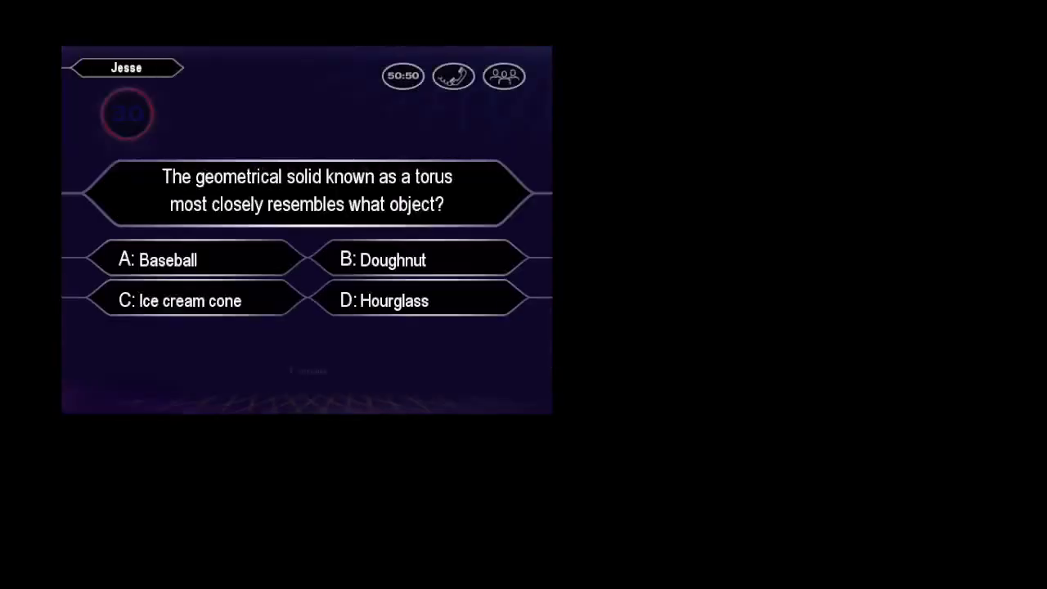
# Answer B for the question on which object a torus most closely resembles
pyautogui.click(417, 258)
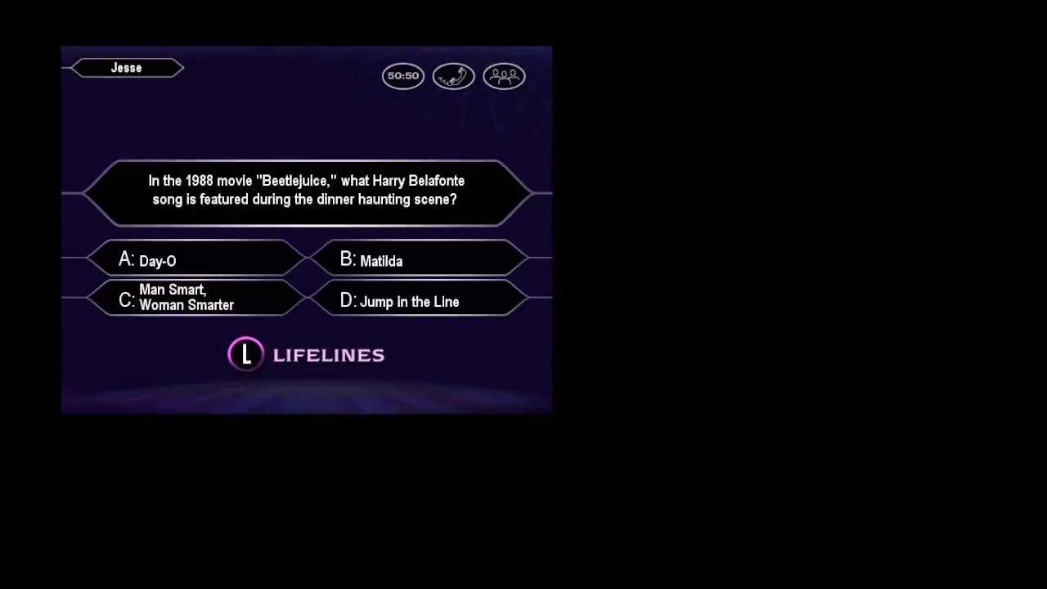
# Answer A for the Harry Belafonte song featured in Beetlejuice
pyautogui.click(196, 259)
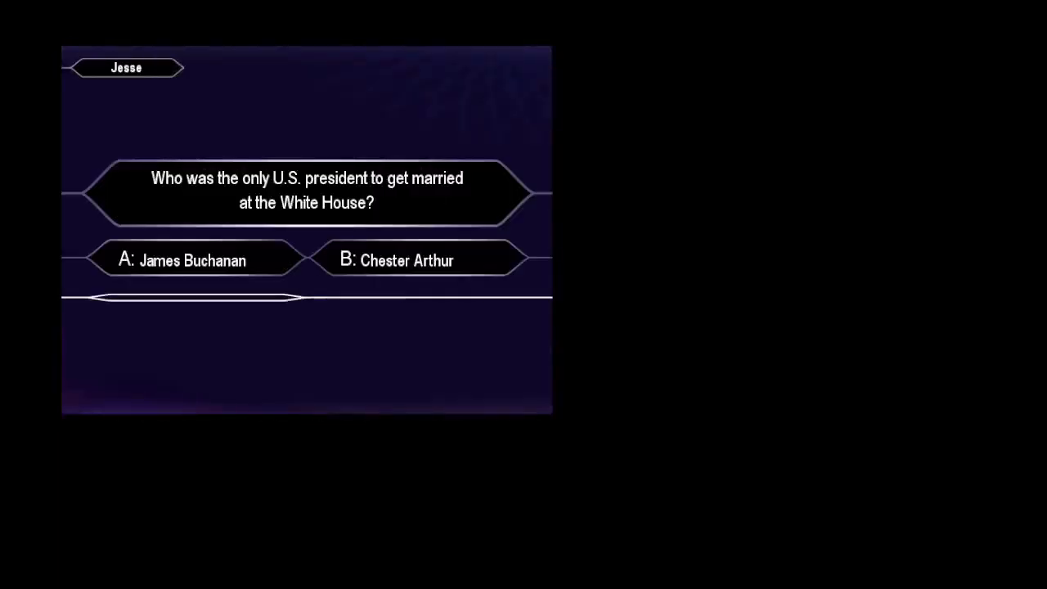
# Lock in C: Grover Cleveland as the president married at the White House
pyautogui.click(193, 301)
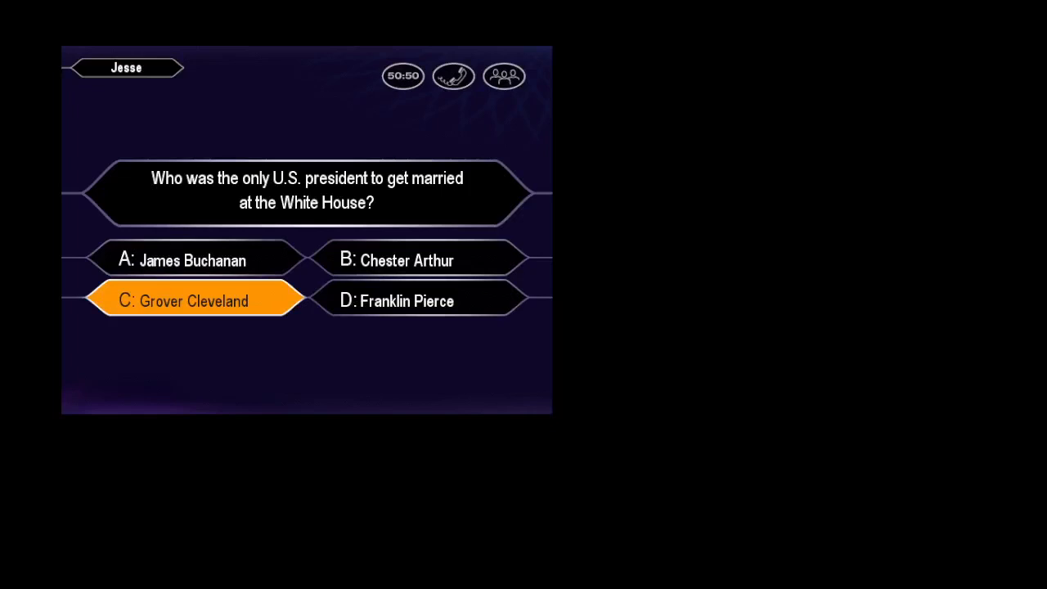
pyautogui.click(193, 301)
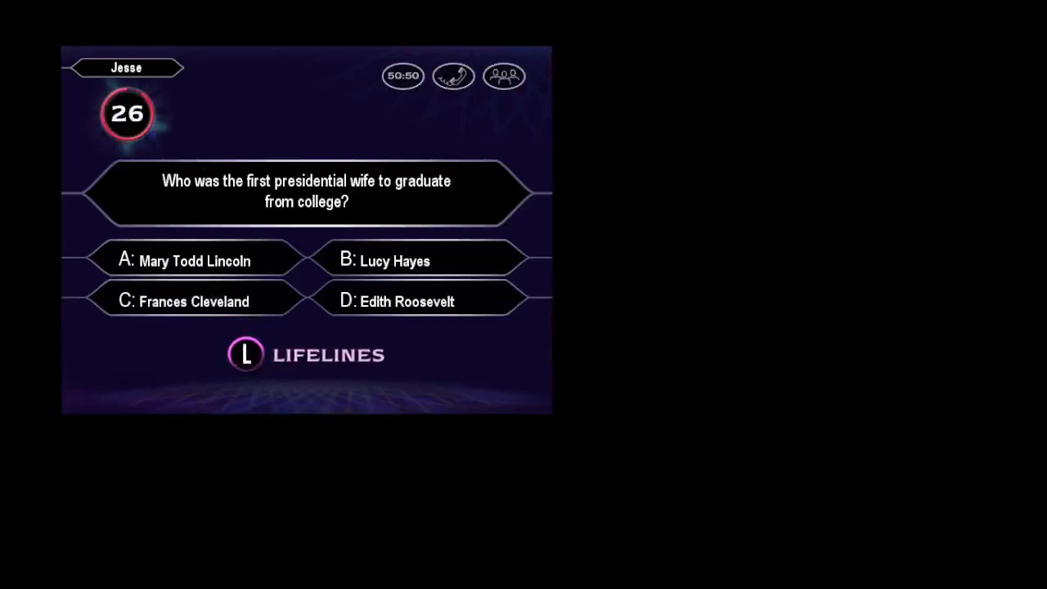
# Lock in B: Lucy Hayes as the first presidential wife to graduate from college
pyautogui.click(417, 260)
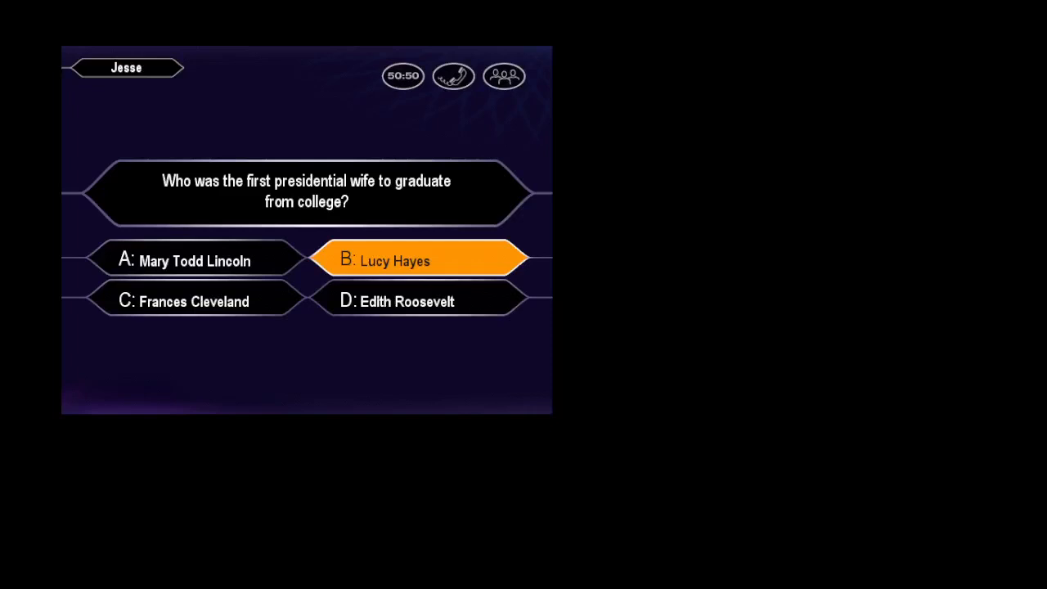
pyautogui.click(417, 260)
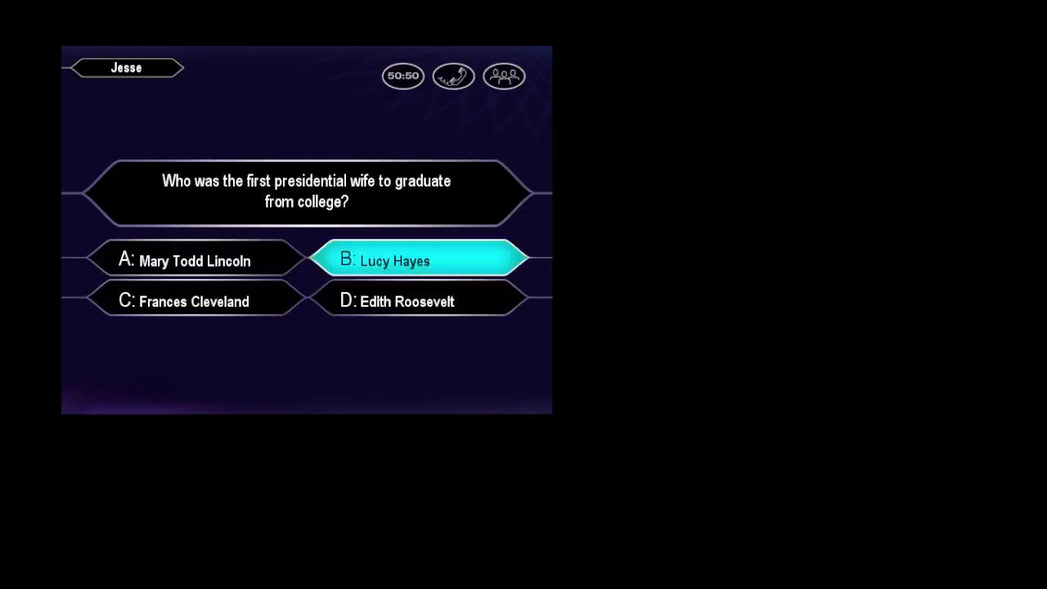